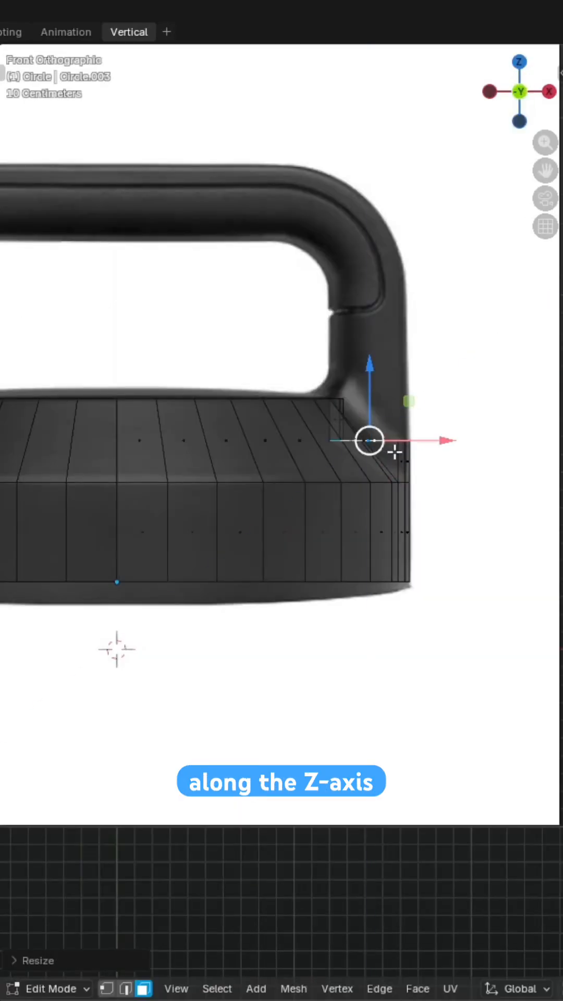
- Scale the base's top ring along Z so it matches the front reference image
drag(370, 440, 372, 150)
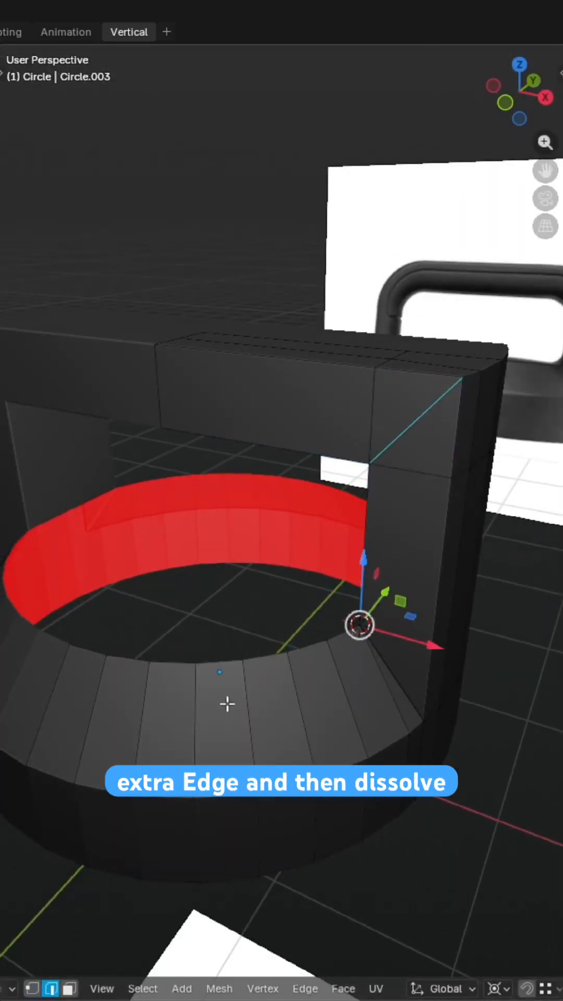
- Switch to front view to inspect the extra edge loop beneath the handle
key(KP_1)
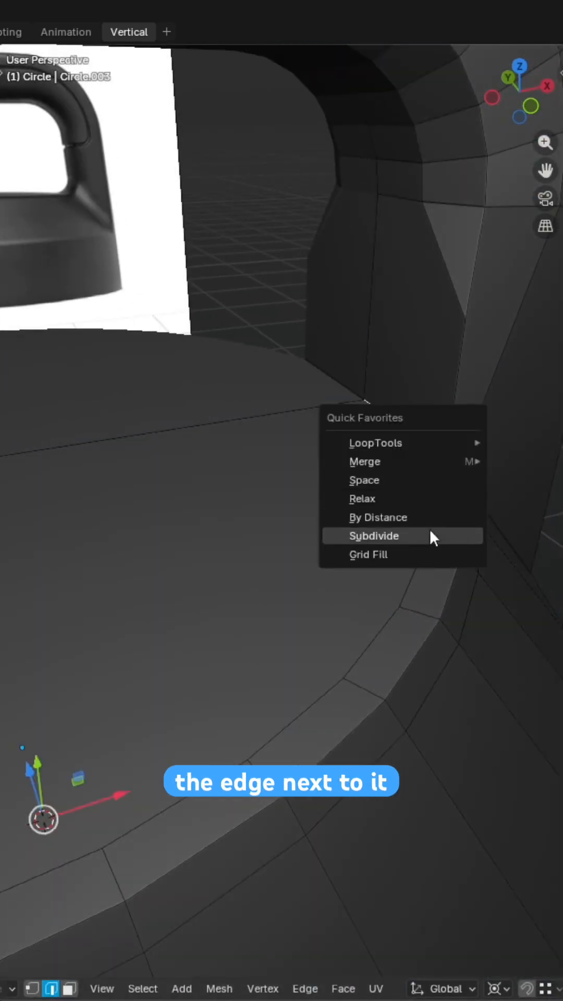
- Subdivide the edge beside the handle's foot on the base's top surface
click(374, 536)
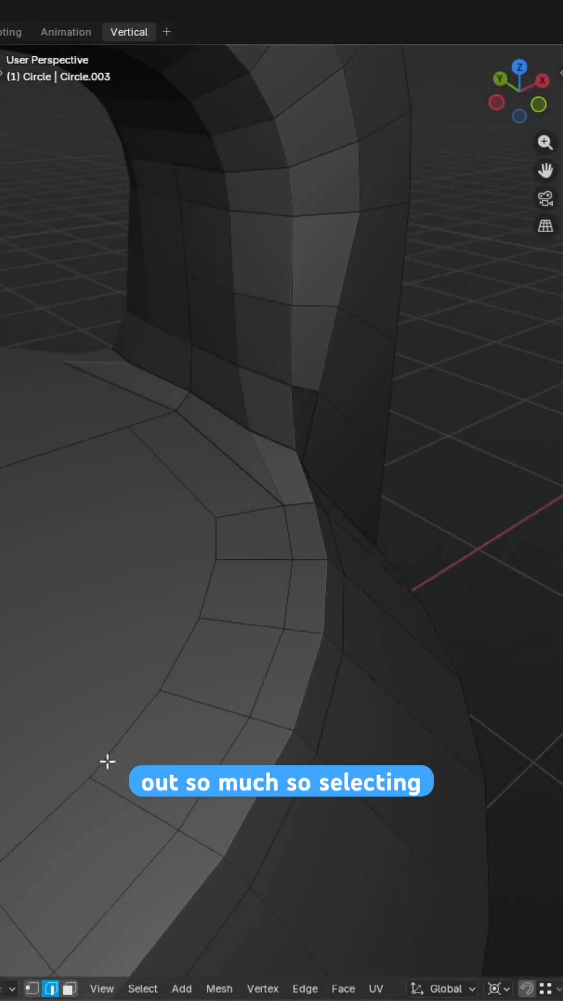
- Select a vertex at the handle junction to smooth the edge flow into the base
click(300, 469)
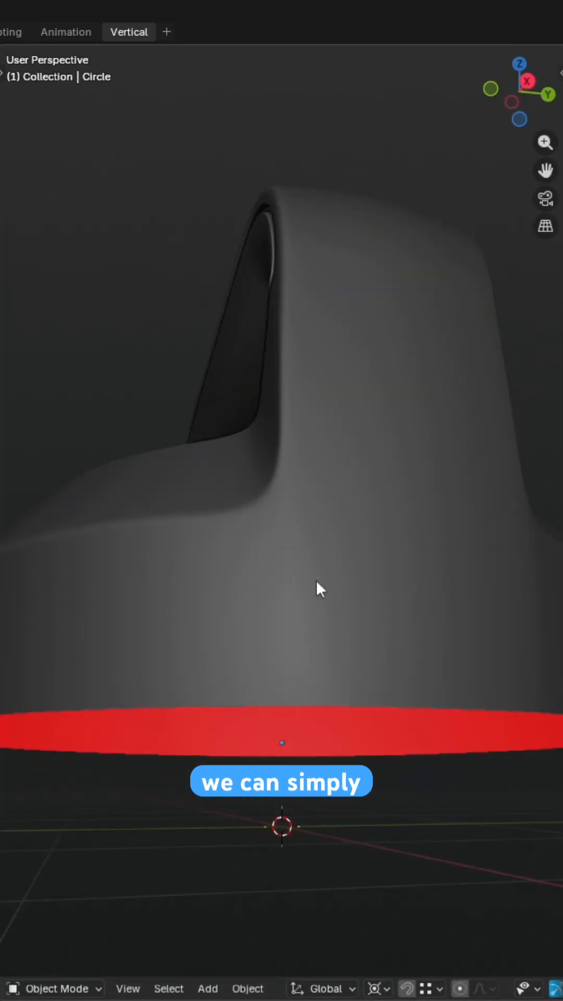
- Enter Edit Mode on the base mesh to work on its bottom edge loops
key(Tab)
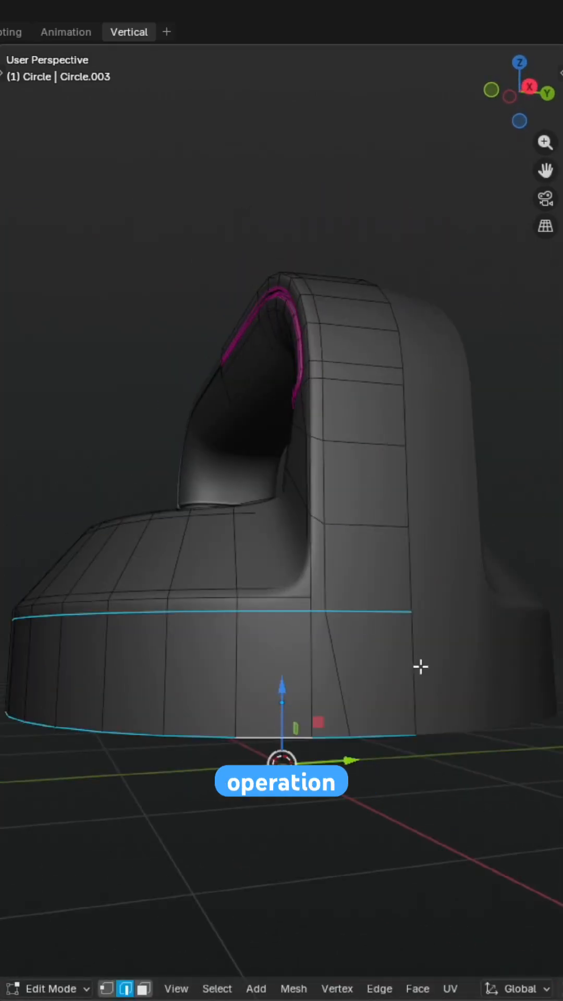